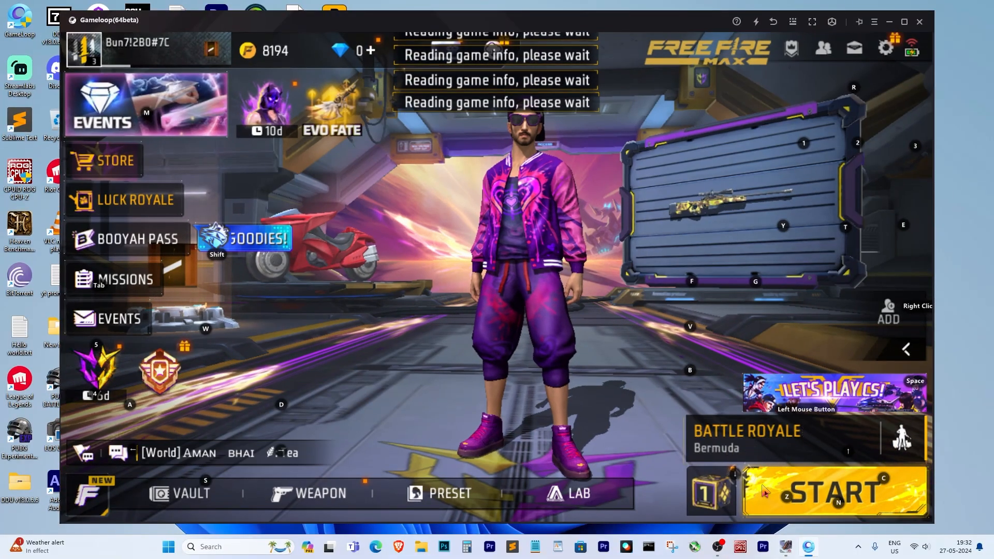
Step: Open and close the Free Fire friends list repeatedly, leaving it open
left_click(823, 47)
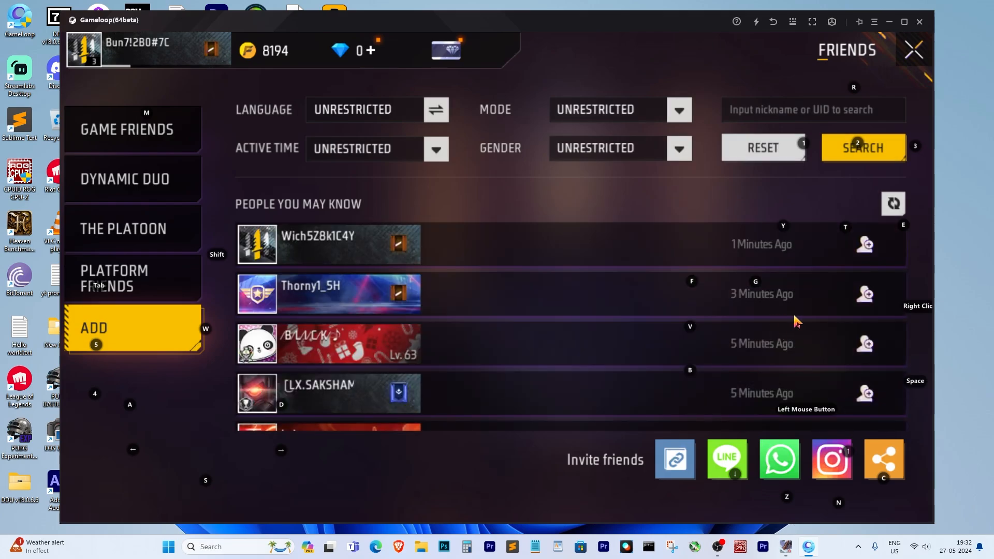
mouse_move(227, 95)
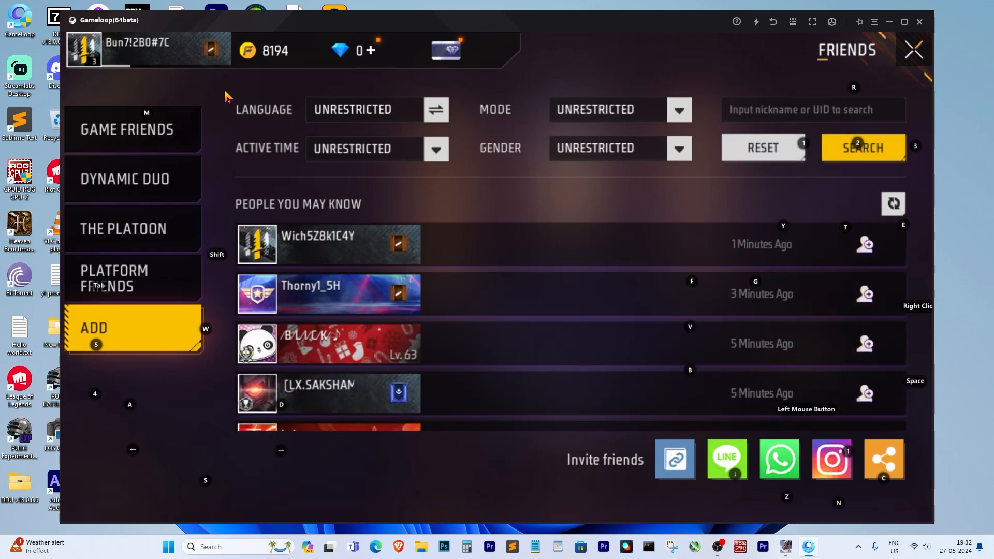
left_click(917, 50)
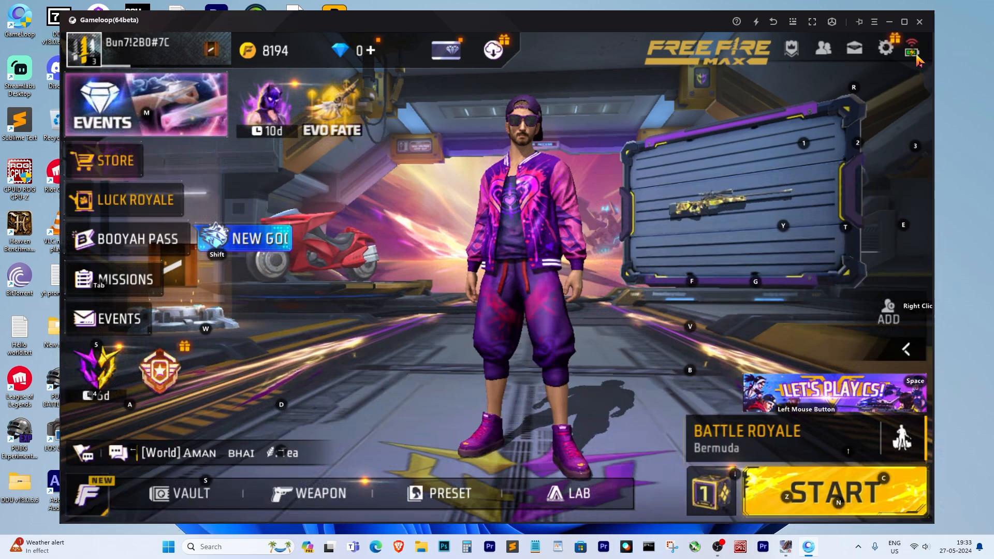
left_click(826, 47)
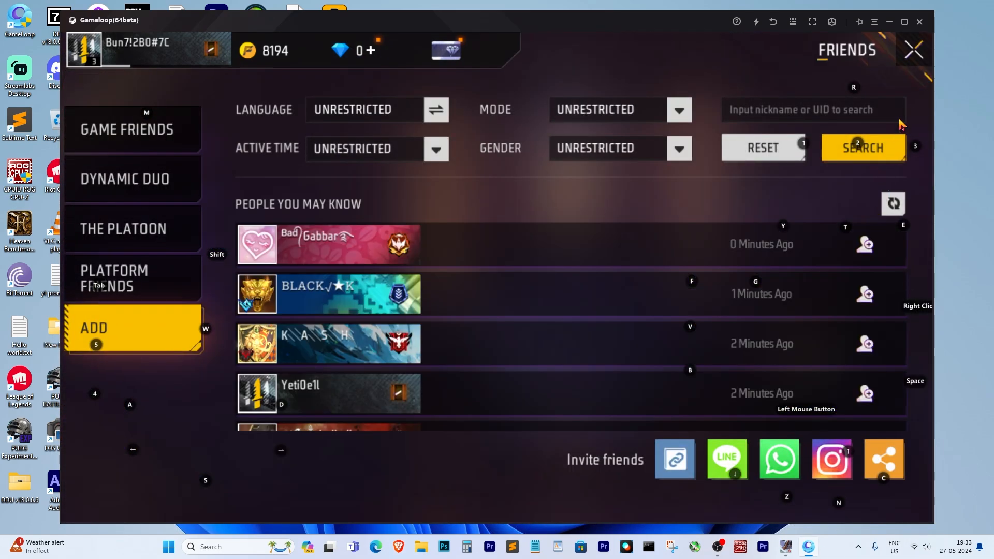
left_click(916, 50)
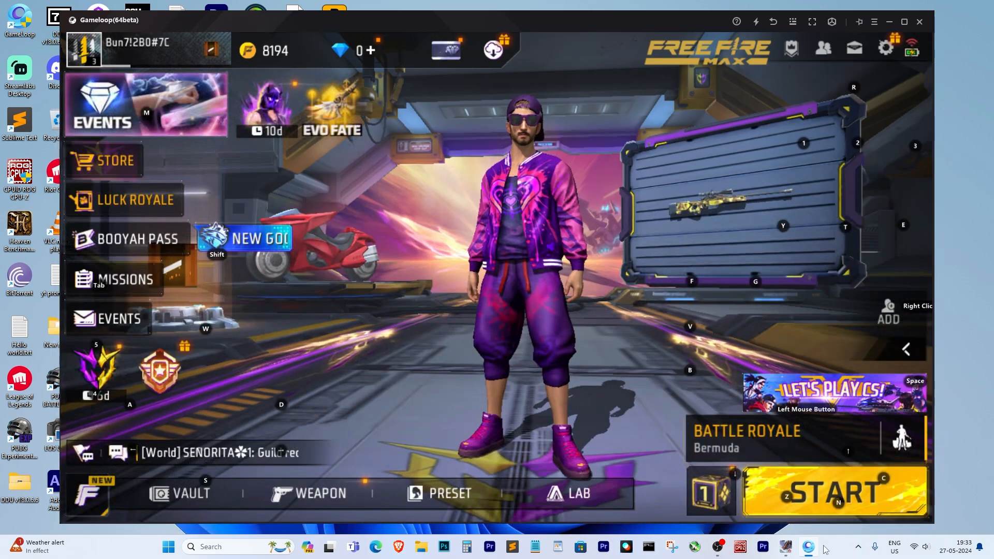
left_click(823, 48)
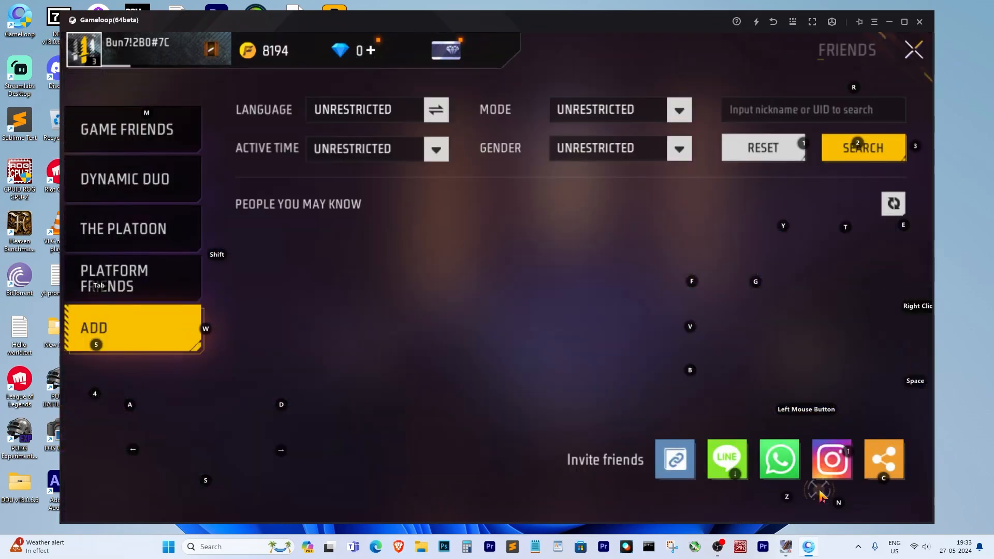
Step: Close the friends list, open game settings, and bring up the new-version-detected prompt
left_click(916, 49)
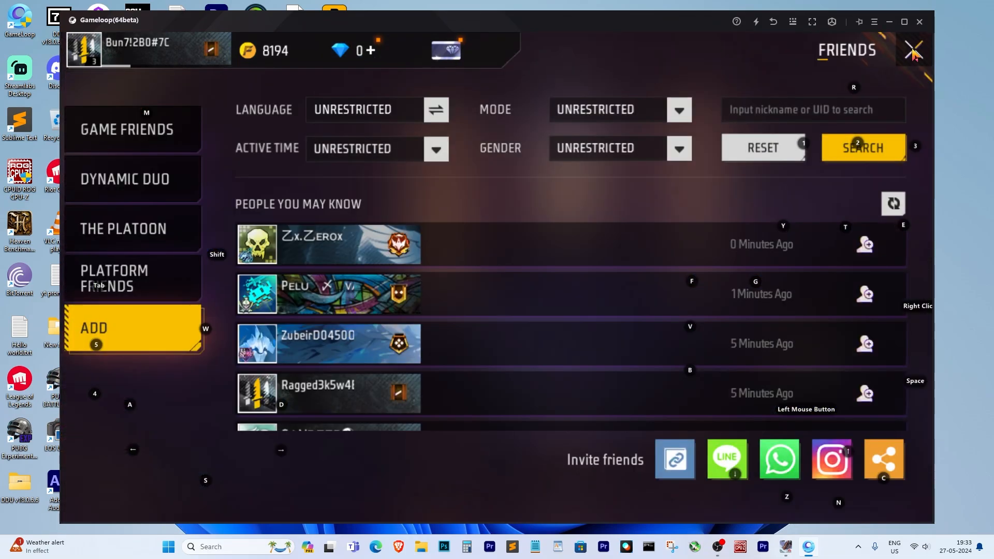
left_click(918, 49)
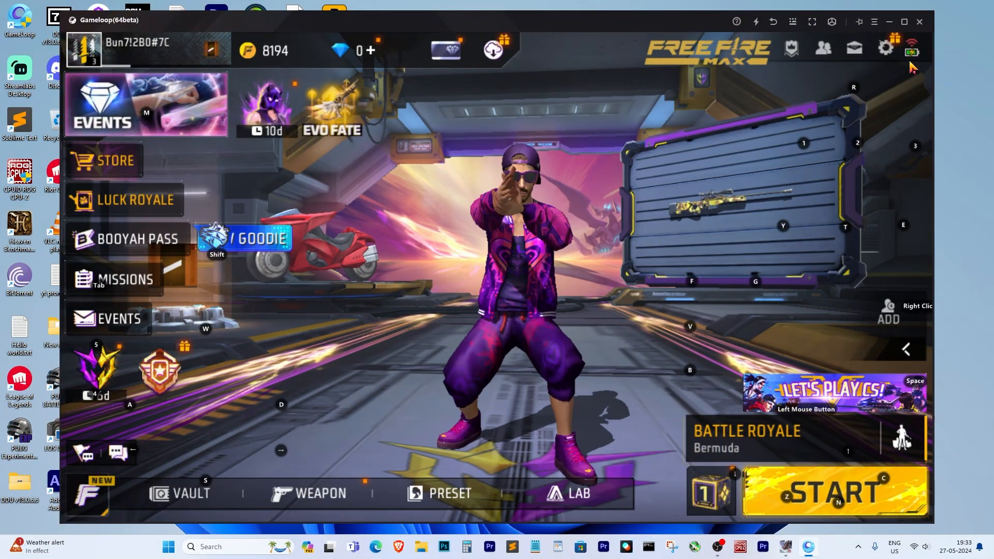
left_click(882, 47)
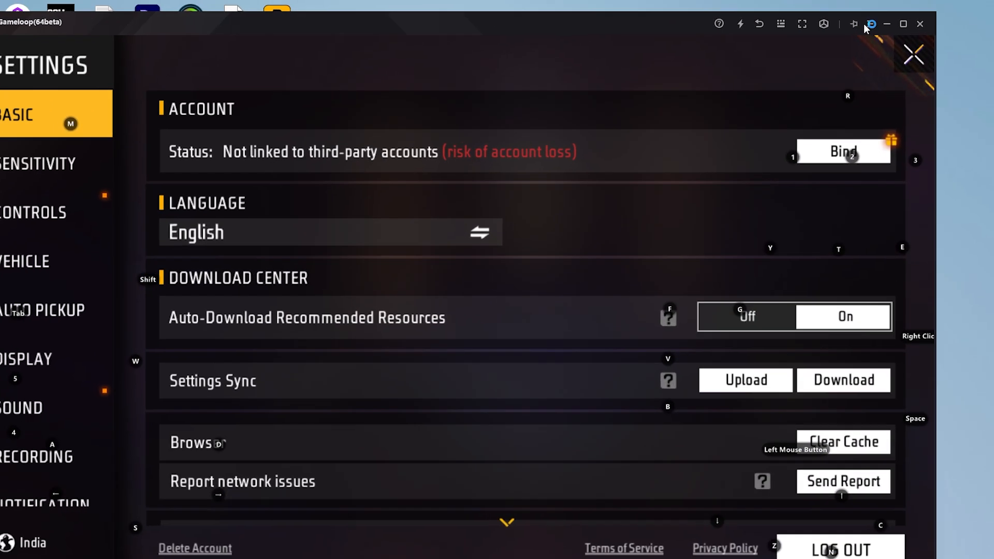
left_click(871, 24)
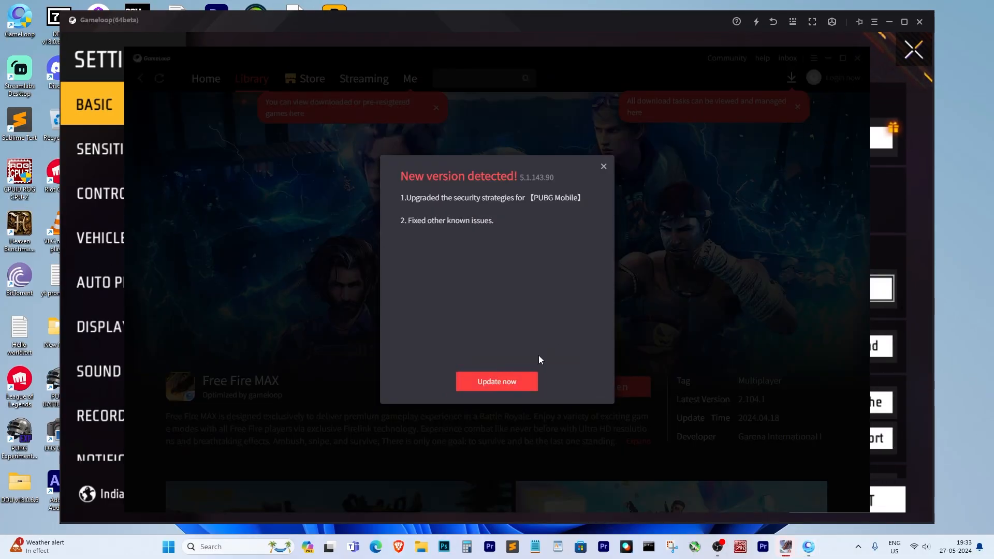
Step: Update the GameLoop emulator to the new version and confirm the Updated message
left_click(497, 381)
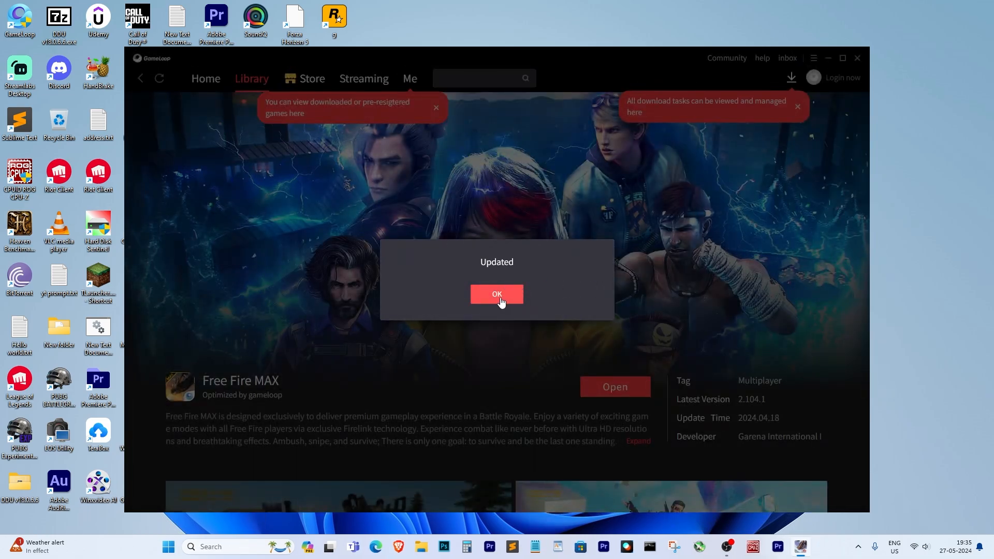
left_click(497, 294)
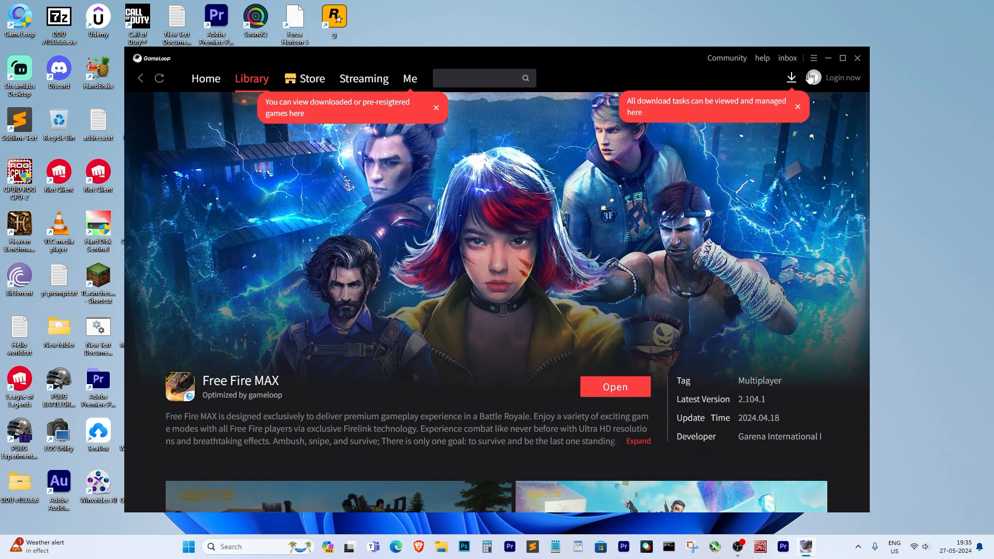
Step: Relaunch Free Fire MAX and start a Battle Royale match on Bermuda
left_click(615, 386)
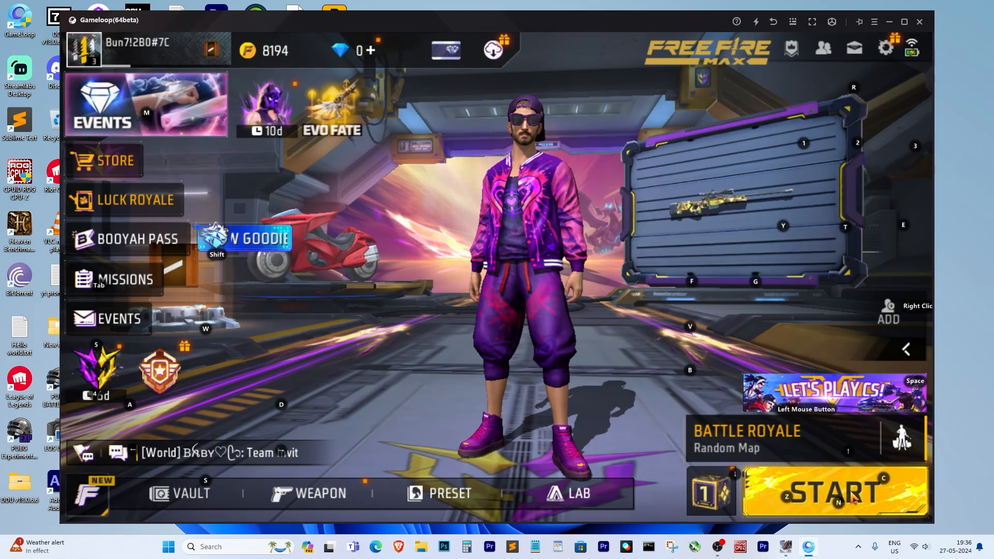
left_click(834, 492)
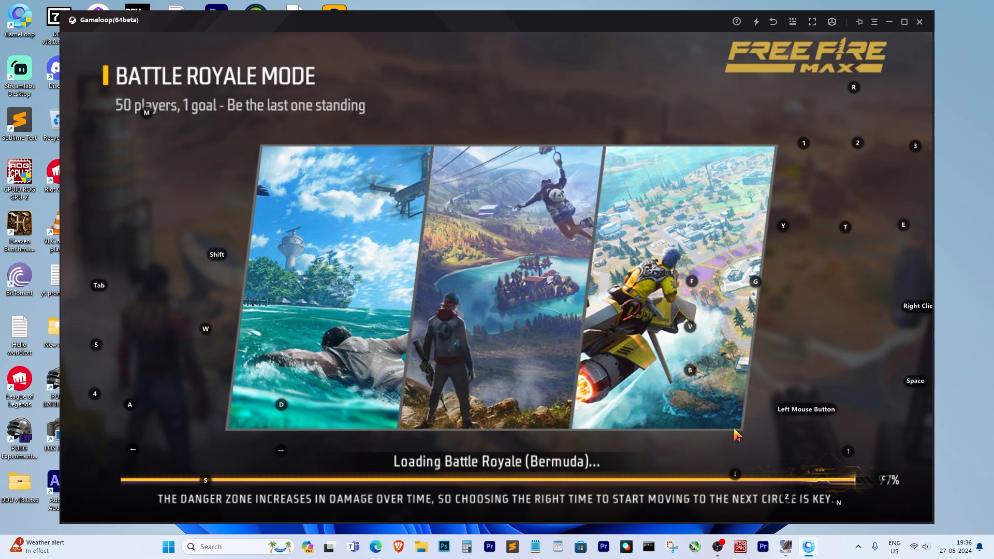
mouse_move(696, 420)
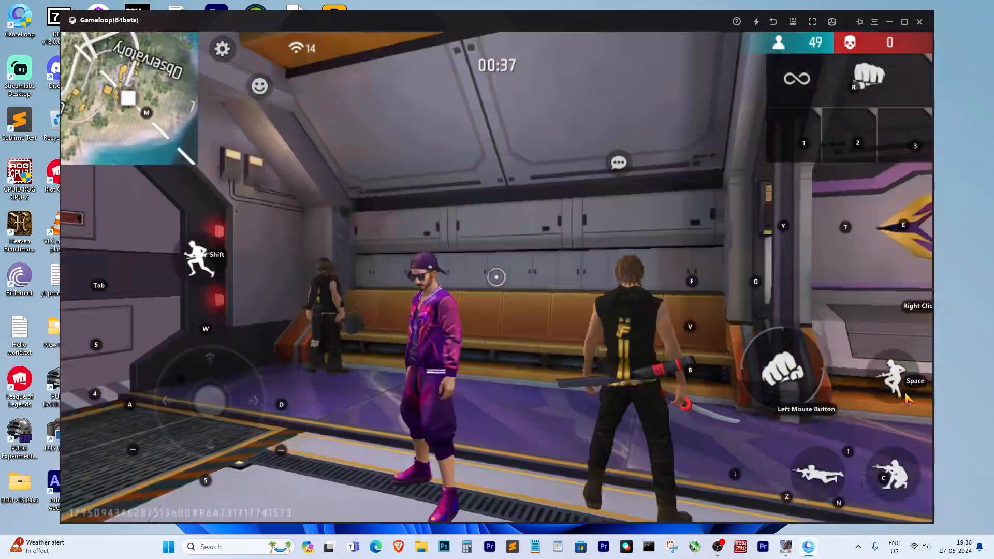
left_click(719, 546)
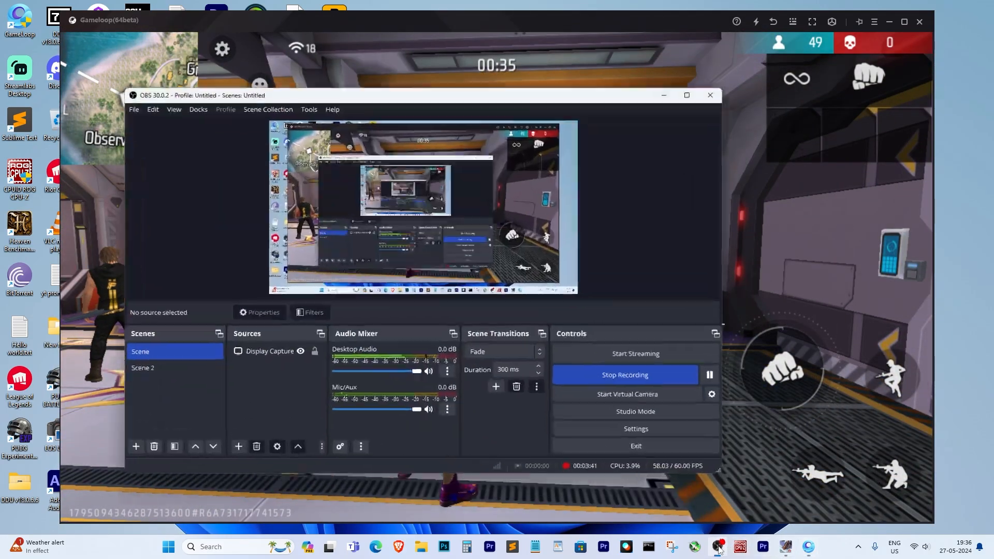